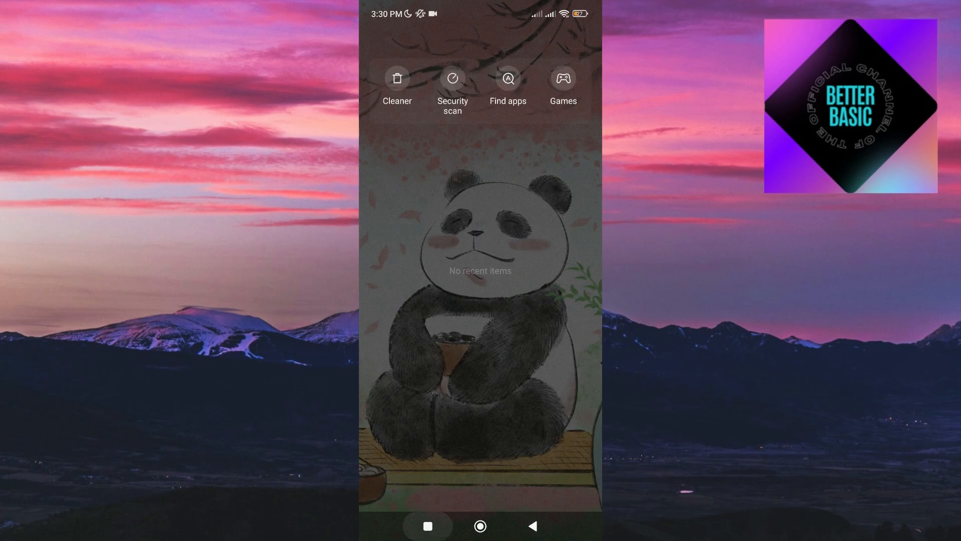
- Leave the empty Recents view and launch Instagram to its home feed
left_click(481, 525)
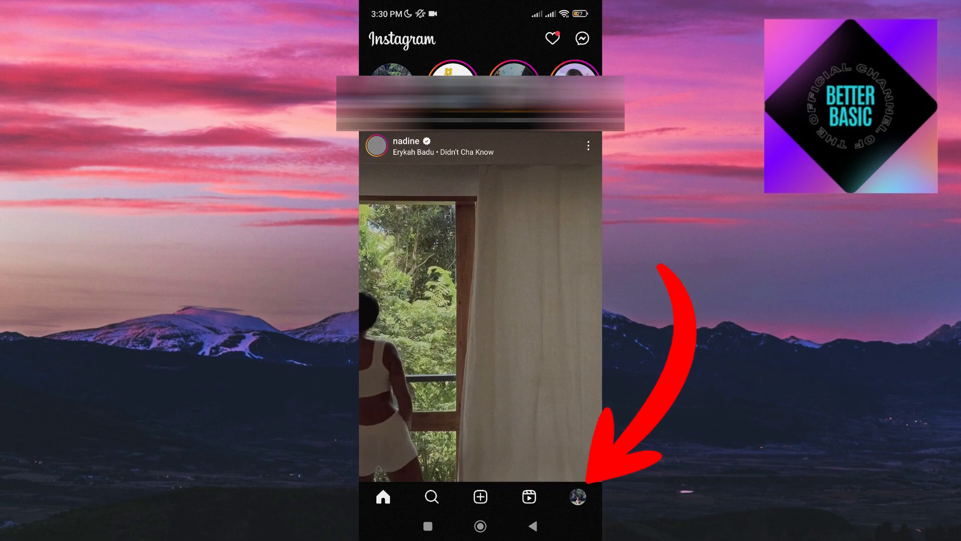
- Go to your profile, then Settings and activity, and into Your activity
left_click(576, 497)
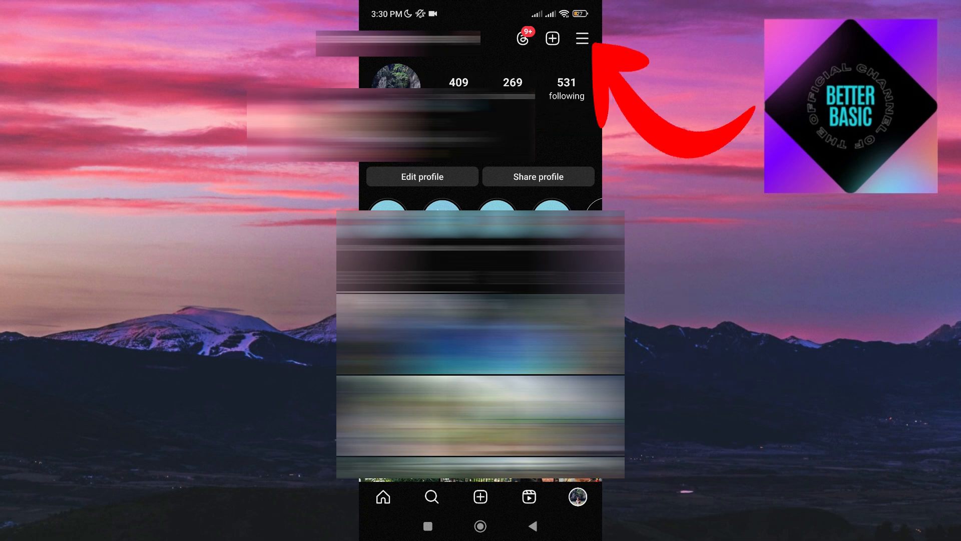
left_click(581, 37)
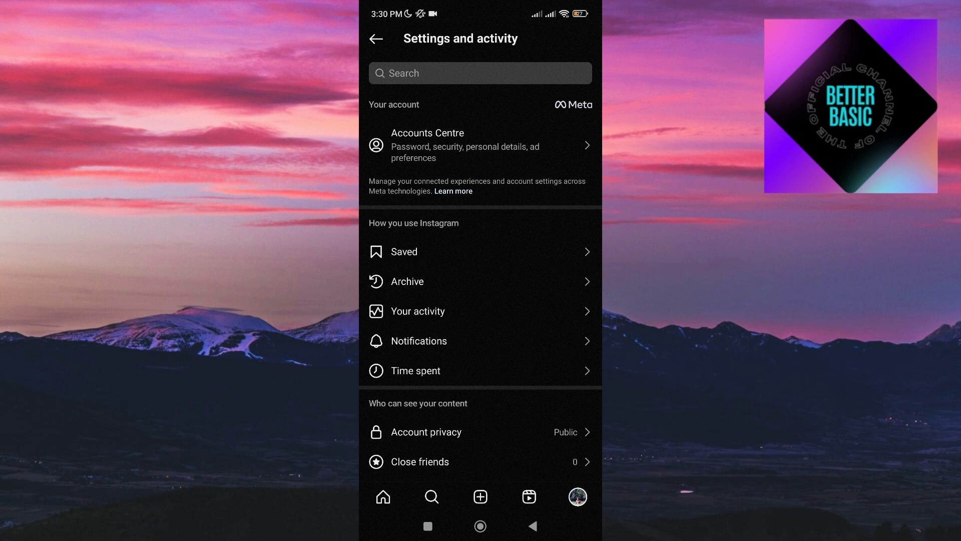
left_click(417, 310)
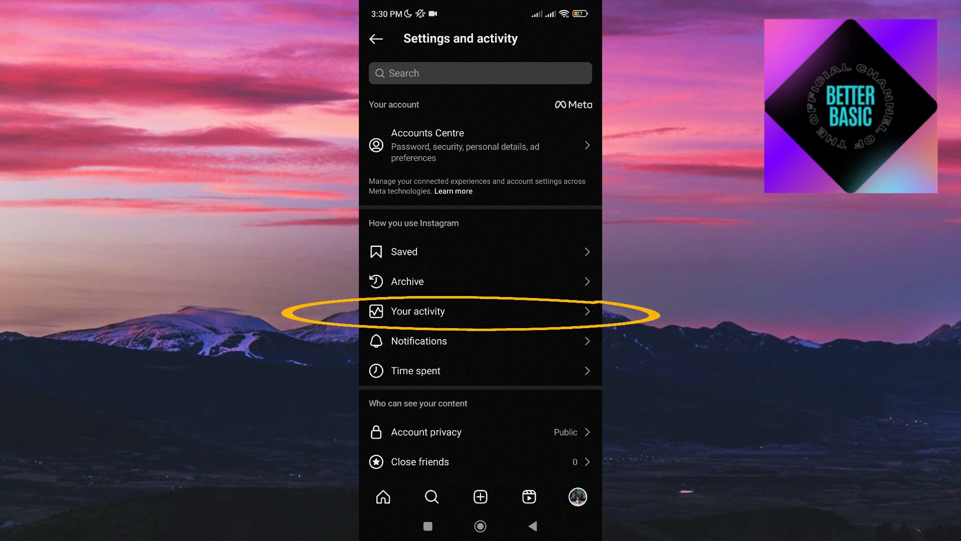
left_click(418, 311)
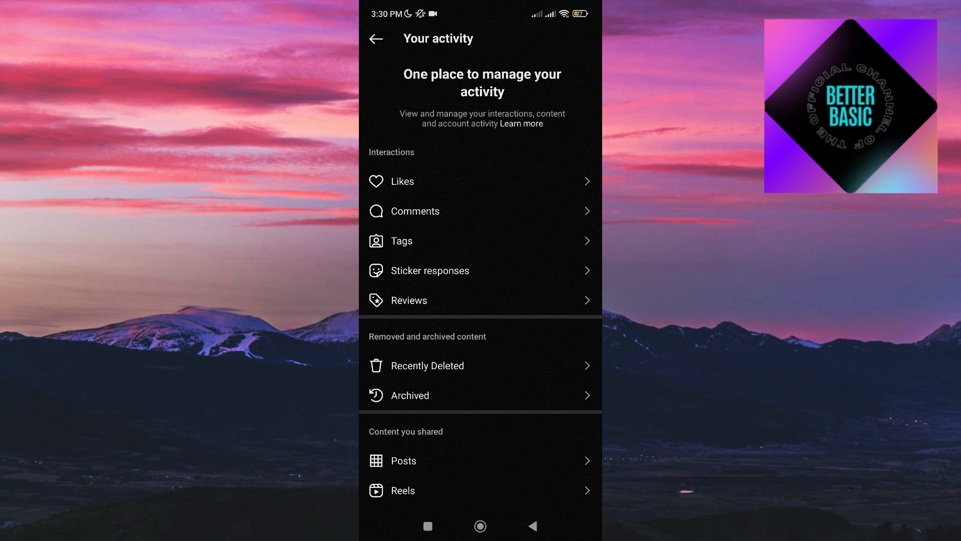
- Open the Likes list under Interactions to see posts you've liked
left_click(402, 180)
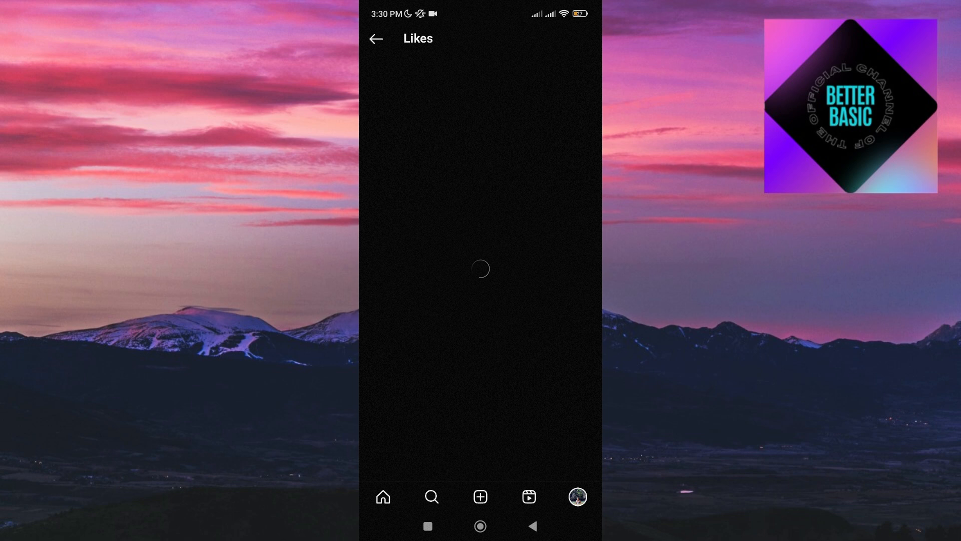